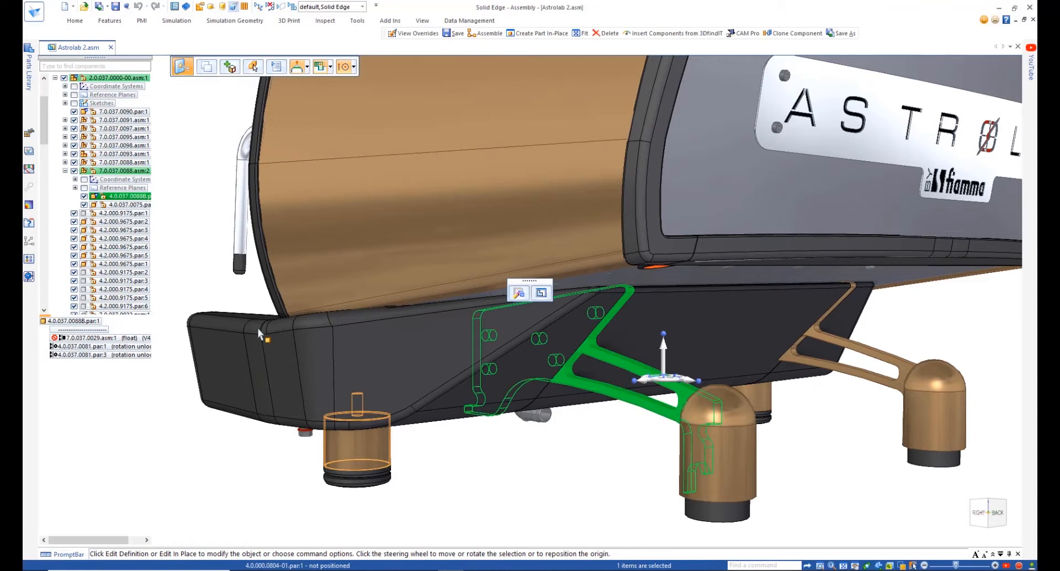
# - Open the leg part 4.0.037.00888.par in its own tab from the assembly
pyautogui.rightClick(121, 197)
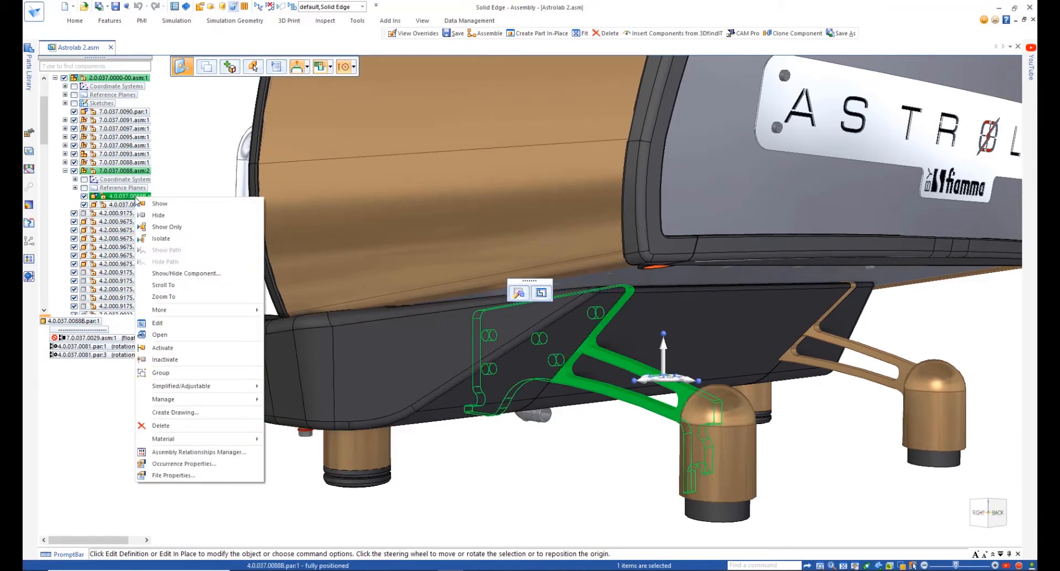
pyautogui.click(157, 322)
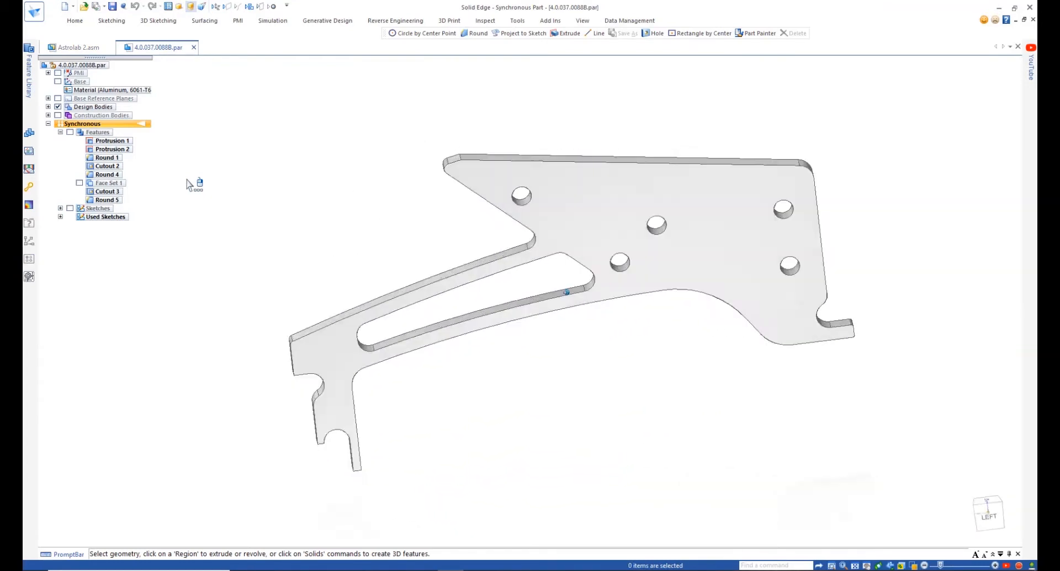
# - Create an in-place standoff part from the projected leg outline and place a hole
pyautogui.click(527, 67)
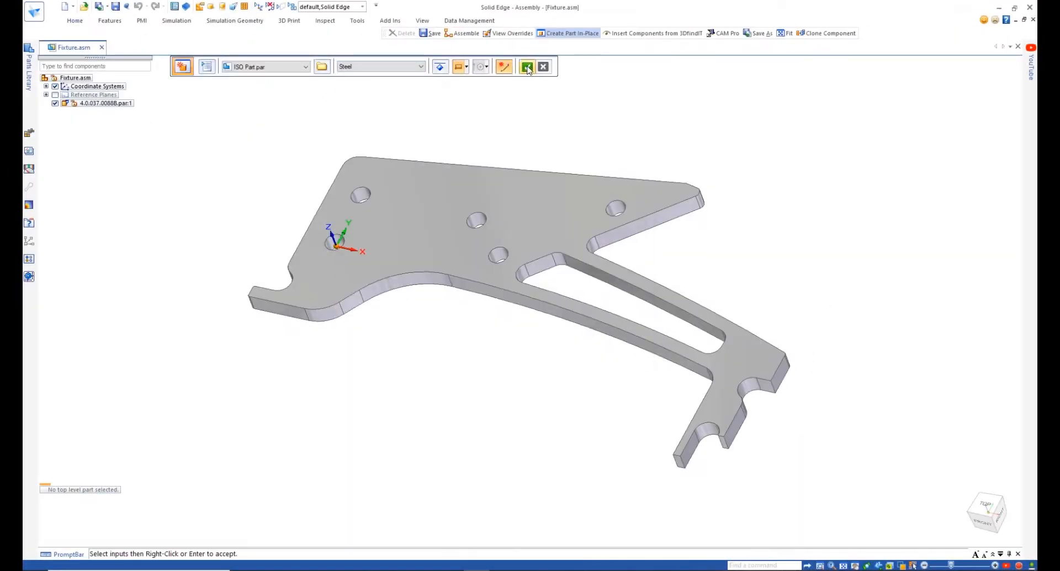
pyautogui.click(527, 66)
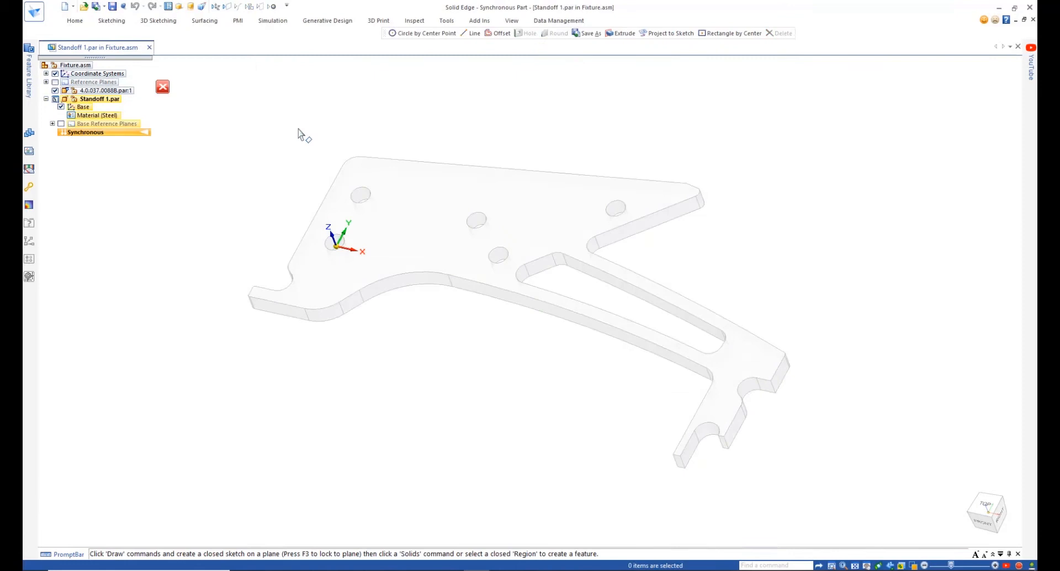
pyautogui.click(669, 33)
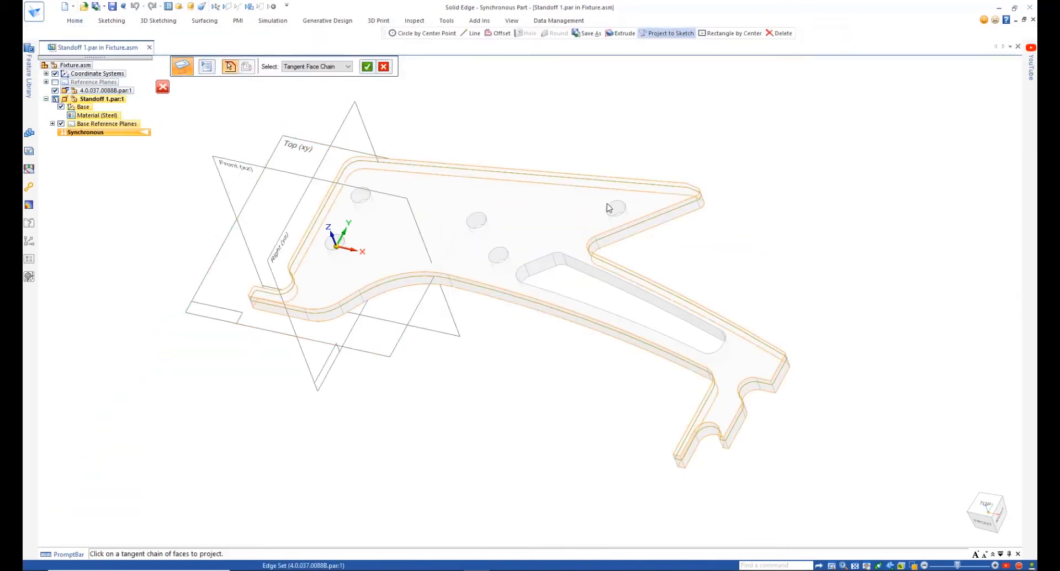
pyautogui.click(608, 207)
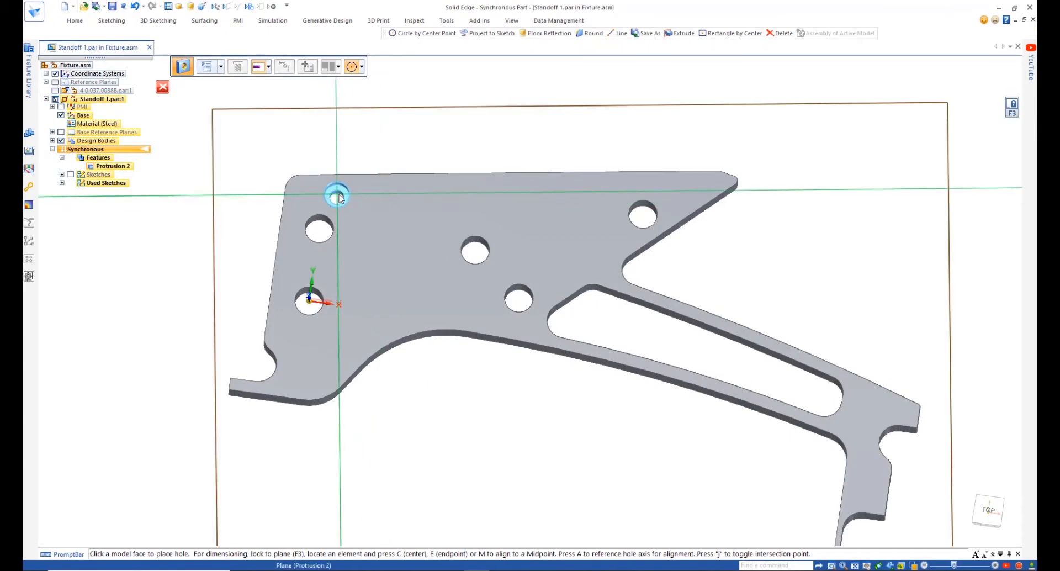
pyautogui.click(337, 197)
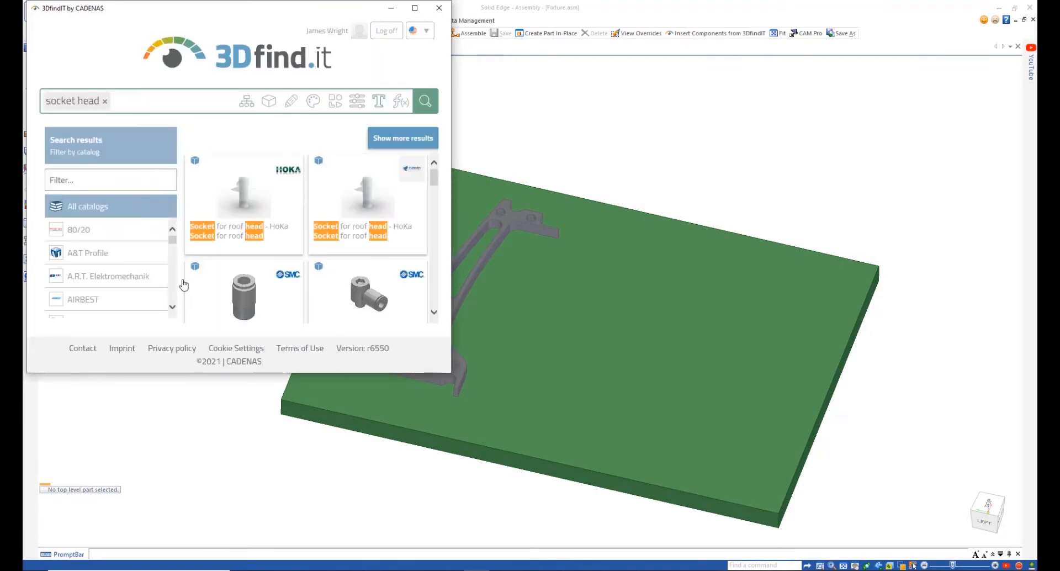
# - Browse the 3DfindIT socket head screw results for fixture fasteners
pyautogui.click(243, 196)
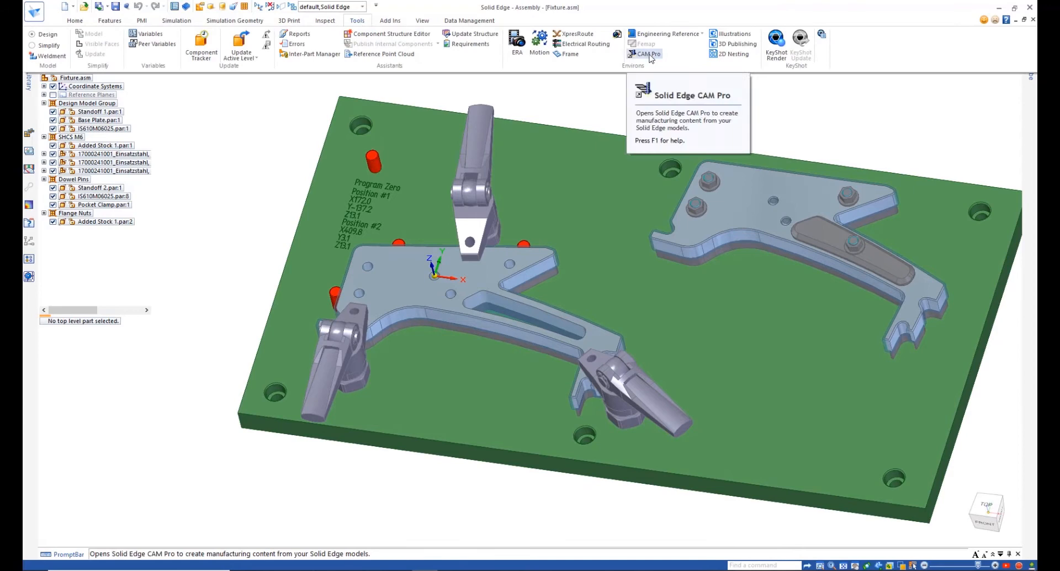
# - Launch CAM Pro on the fixture assembly and acknowledge the assembly update report
pyautogui.click(647, 54)
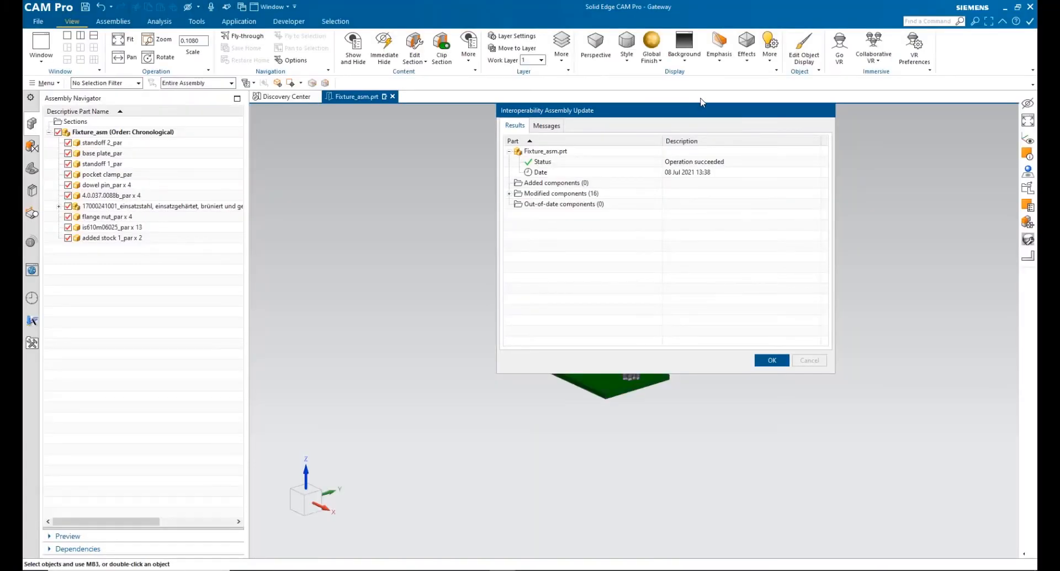
pyautogui.moveTo(771, 361)
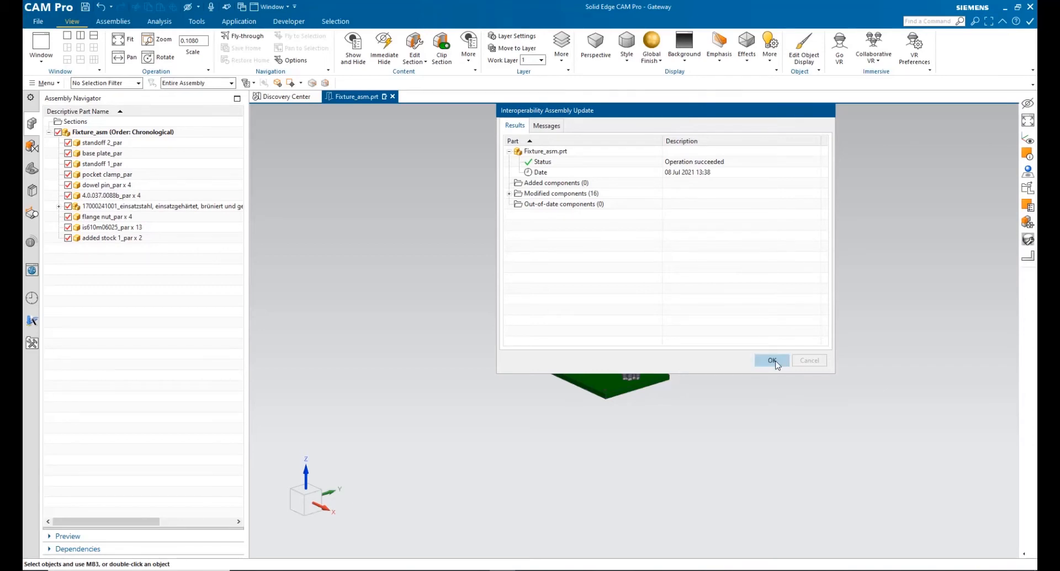
pyautogui.click(772, 361)
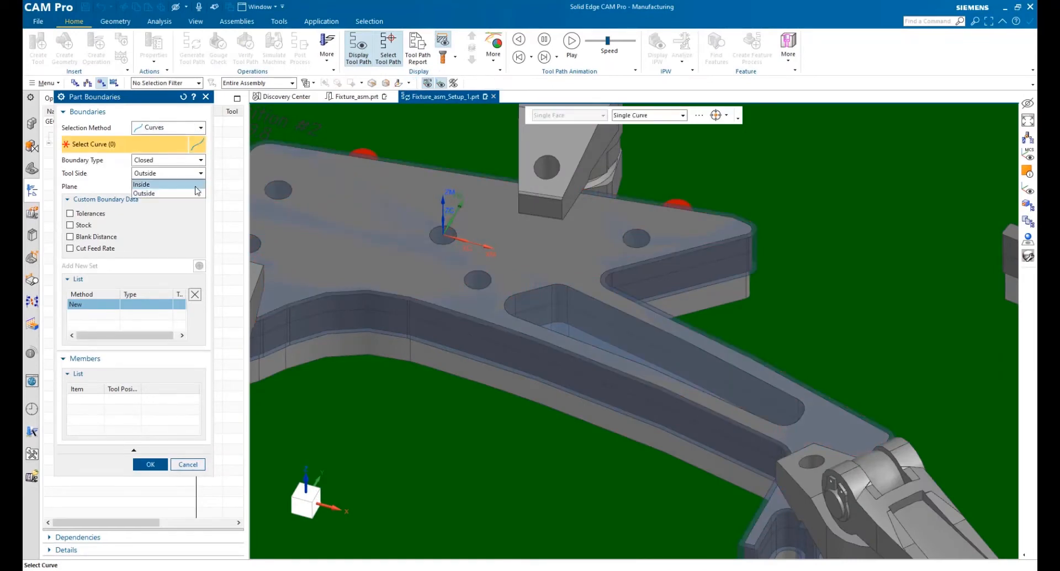
# - Build an inside-boundary adaptive pocket toolpath, then verify and play its material removal
pyautogui.click(142, 183)
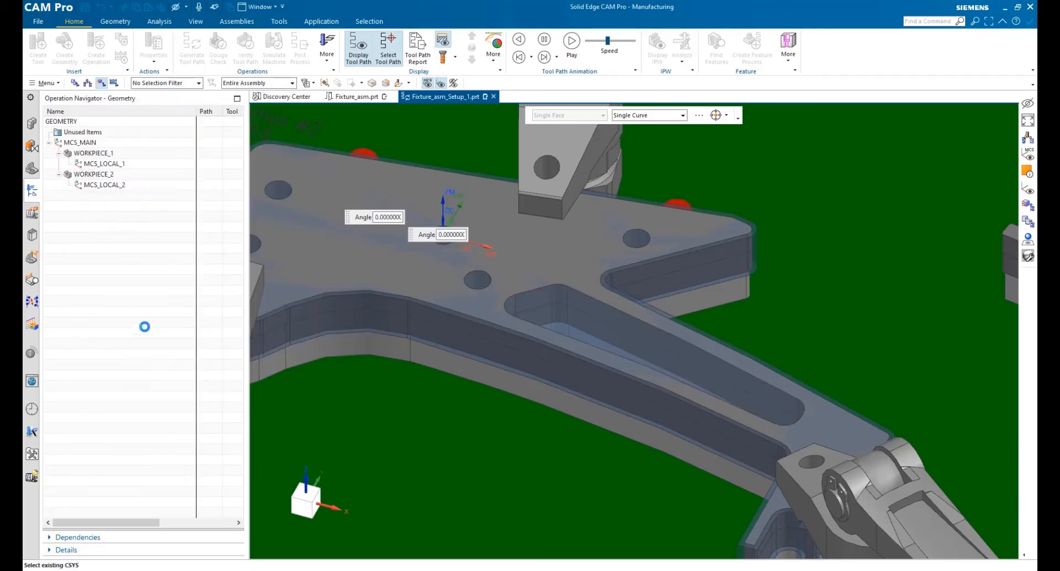
pyautogui.click(191, 48)
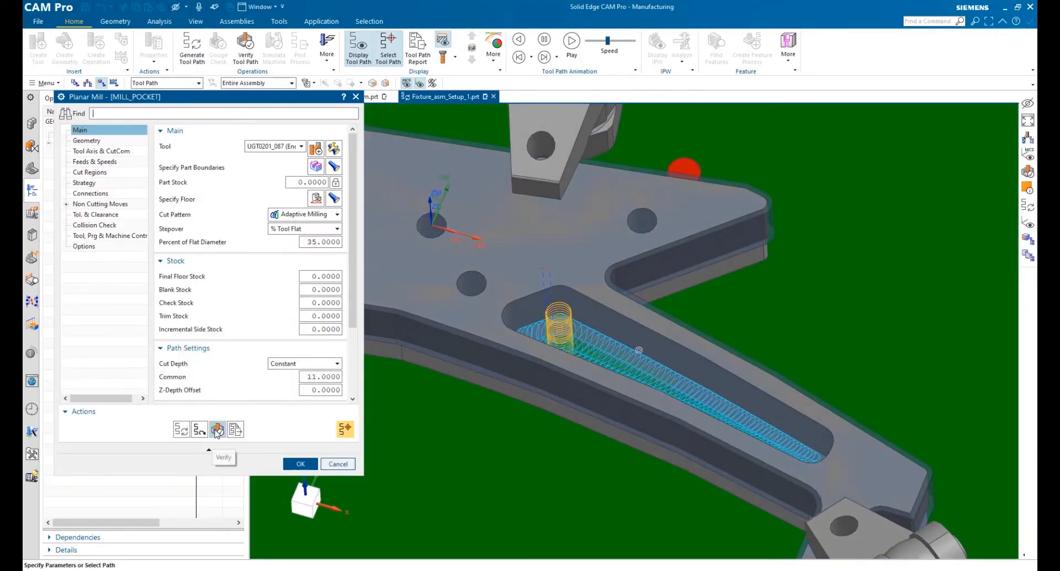
pyautogui.click(217, 430)
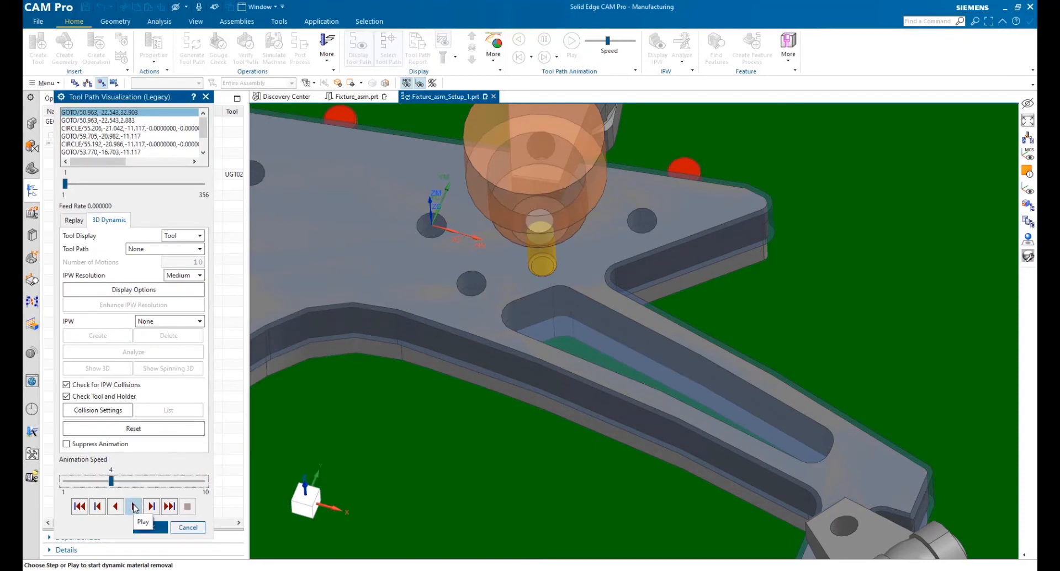
pyautogui.click(133, 506)
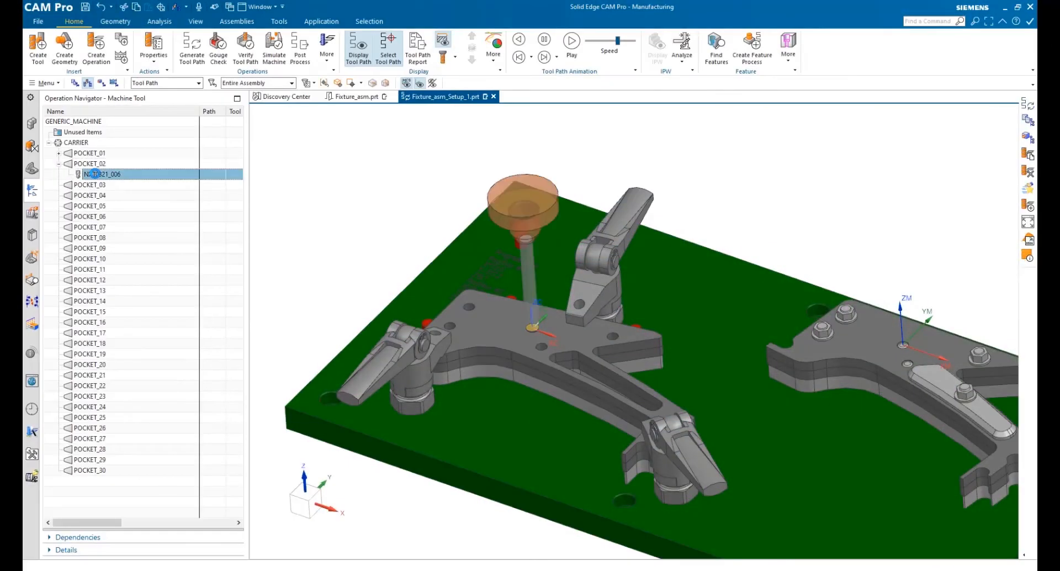
# - Add a spot drilling operation with tool NXT0321_006 on the leg holes, 3 mm deep
pyautogui.rightClick(105, 174)
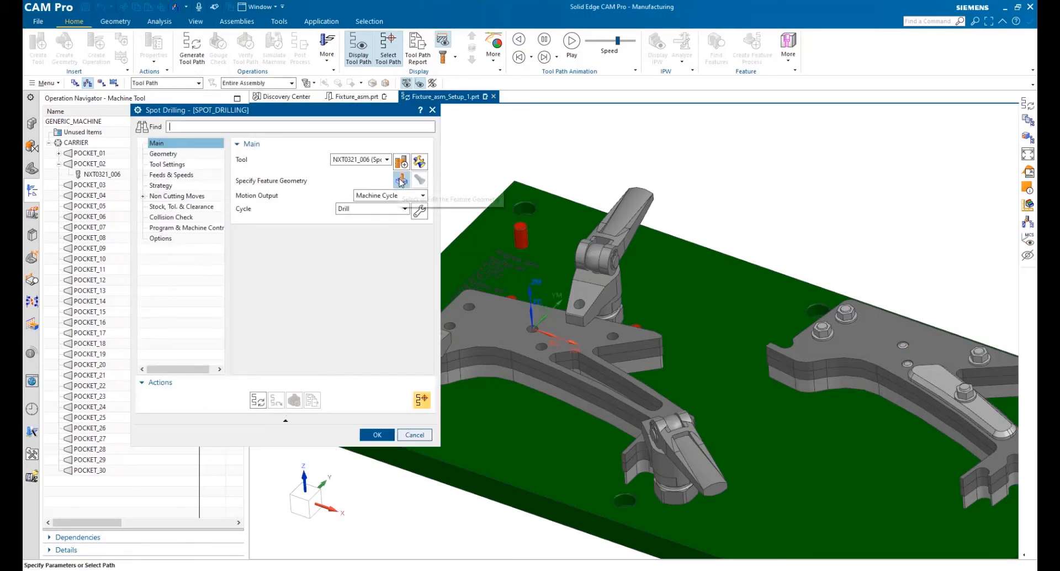
pyautogui.click(401, 180)
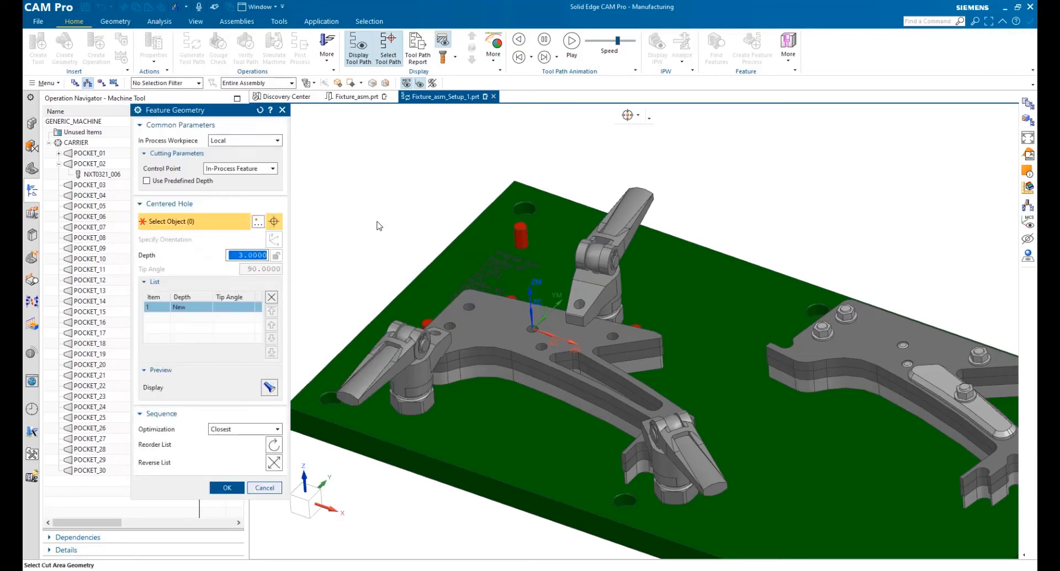
pyautogui.click(472, 200)
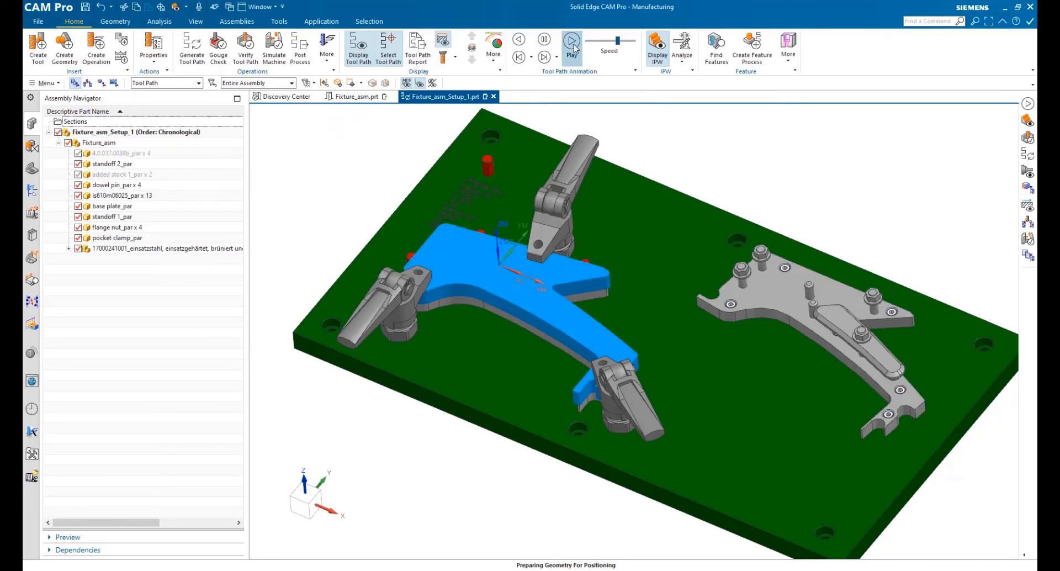
pyautogui.moveTo(572, 43)
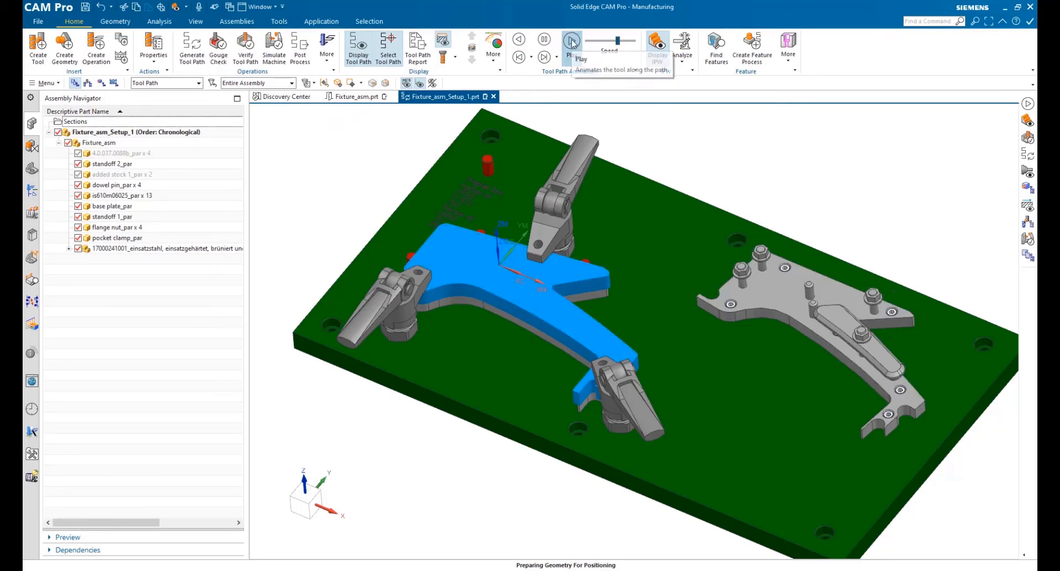
# - Animate the toolpaths across both legs and open Post Process for the program
pyautogui.click(570, 39)
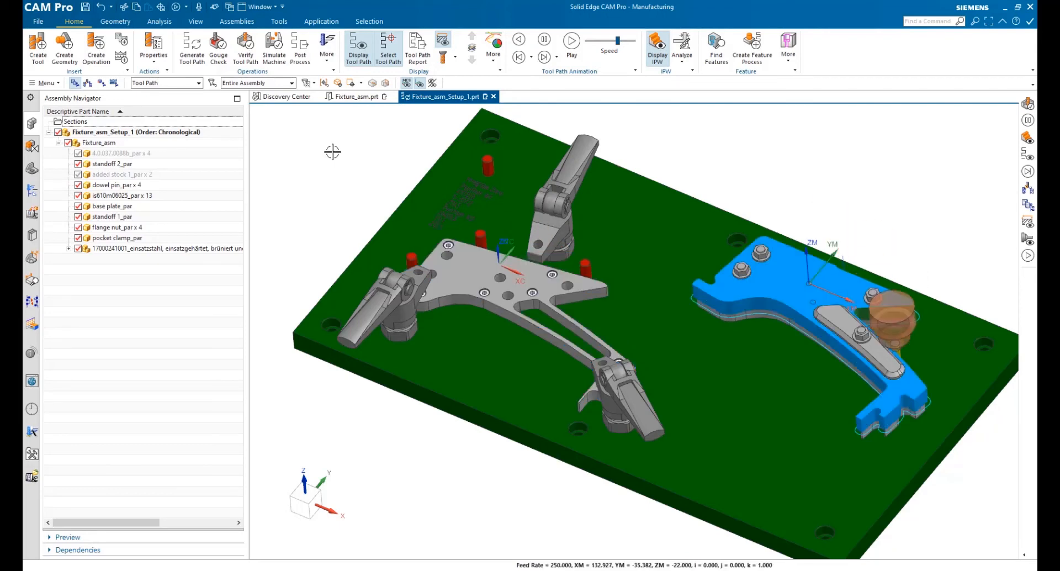
pyautogui.click(571, 40)
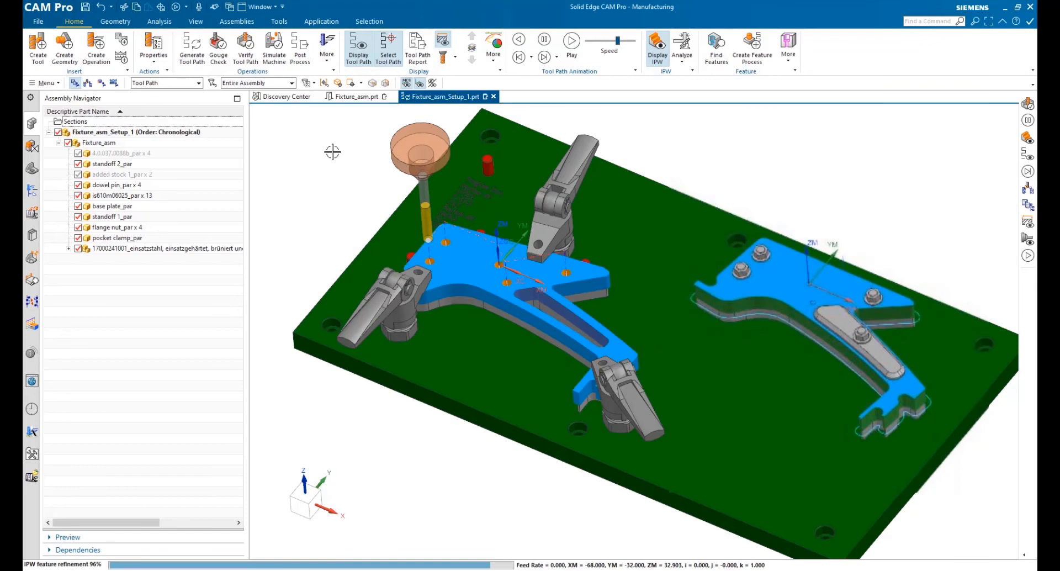
pyautogui.click(299, 49)
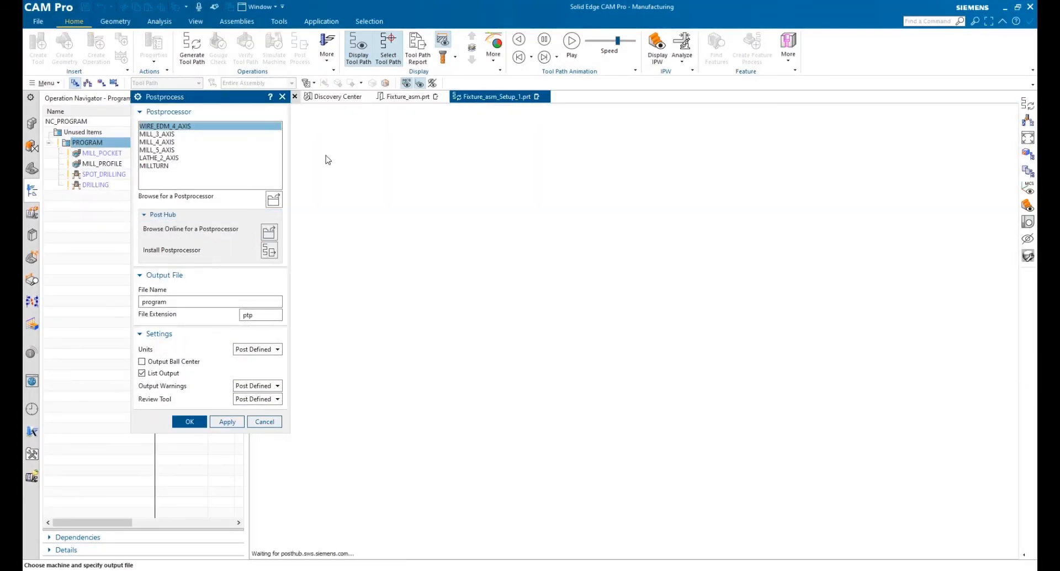
# - Download the Haas Automation generic 3-axis vertical mill post and generate the NC code listing
pyautogui.click(190, 228)
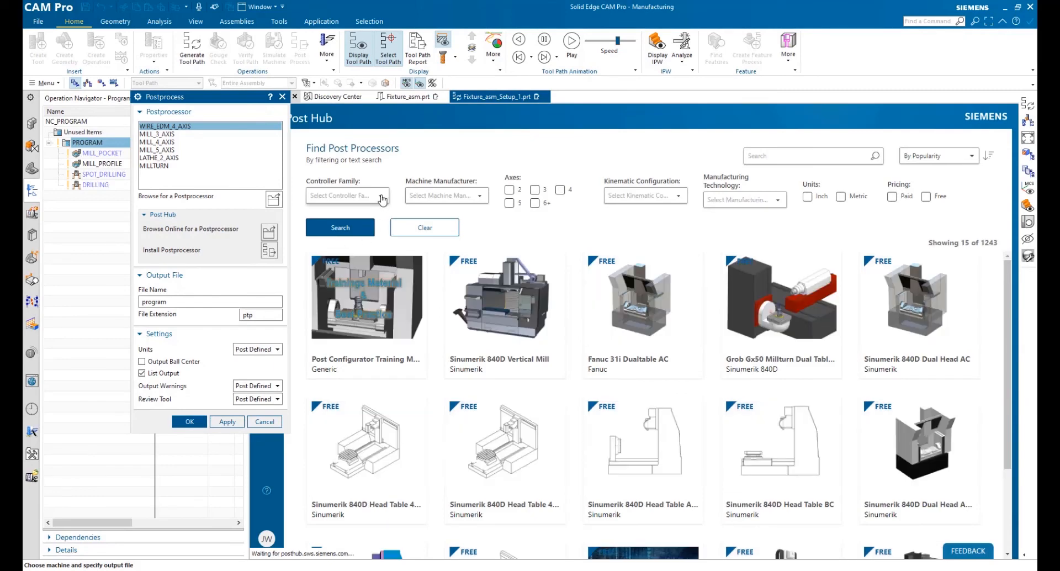
pyautogui.write('haa')
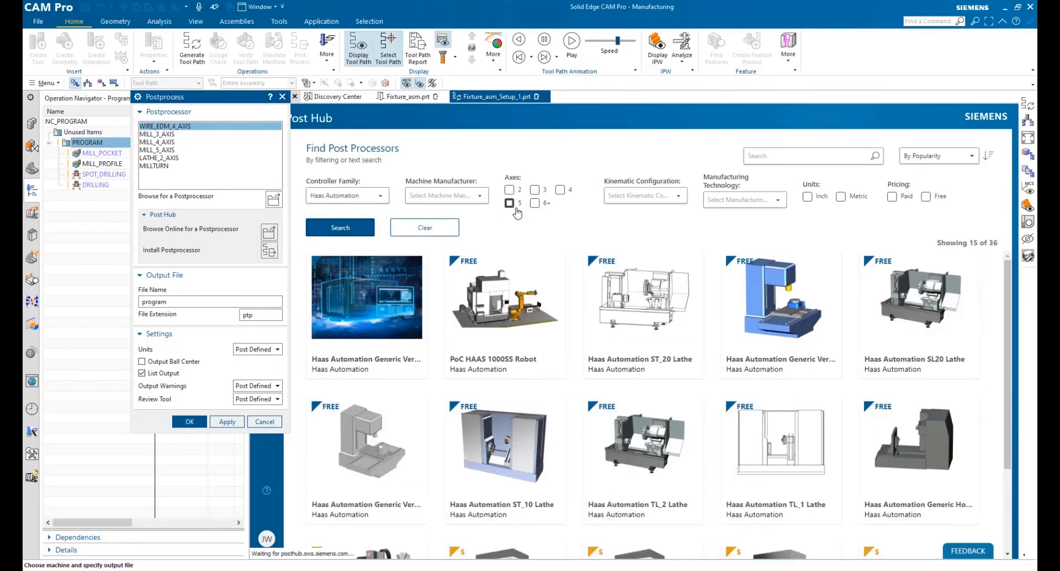
pyautogui.click(533, 190)
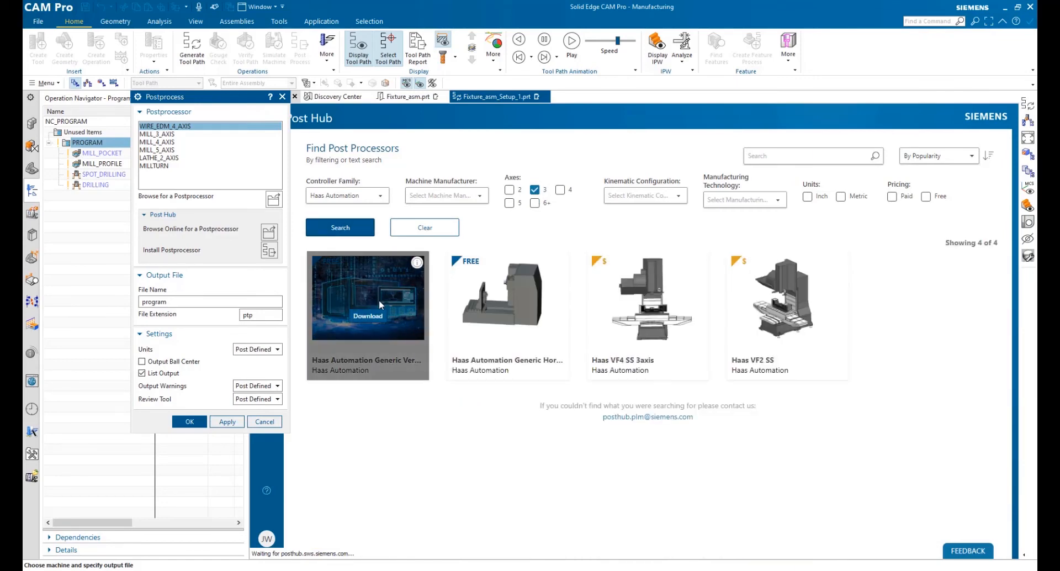
pyautogui.click(368, 316)
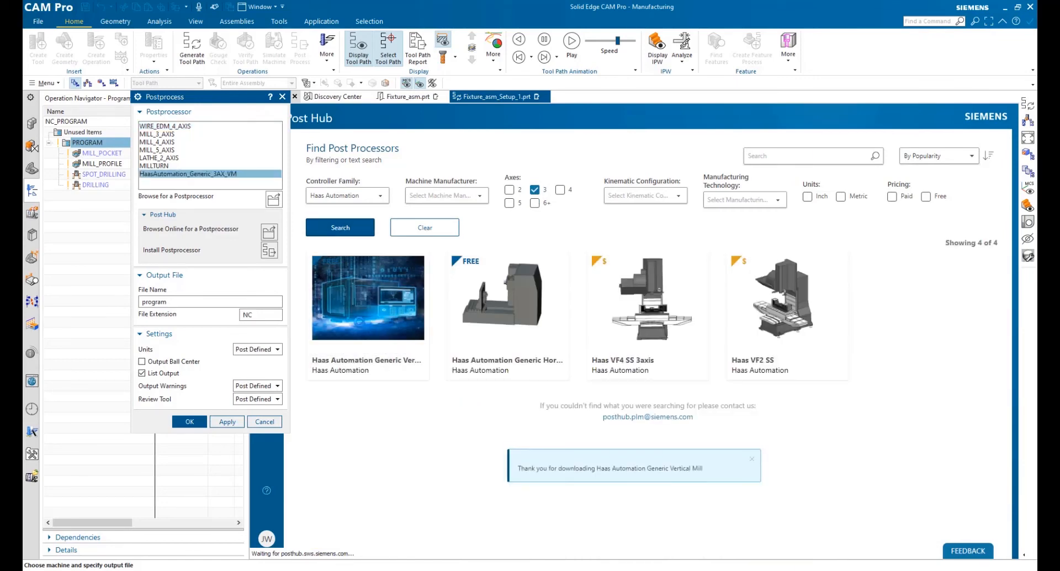
pyautogui.click(189, 422)
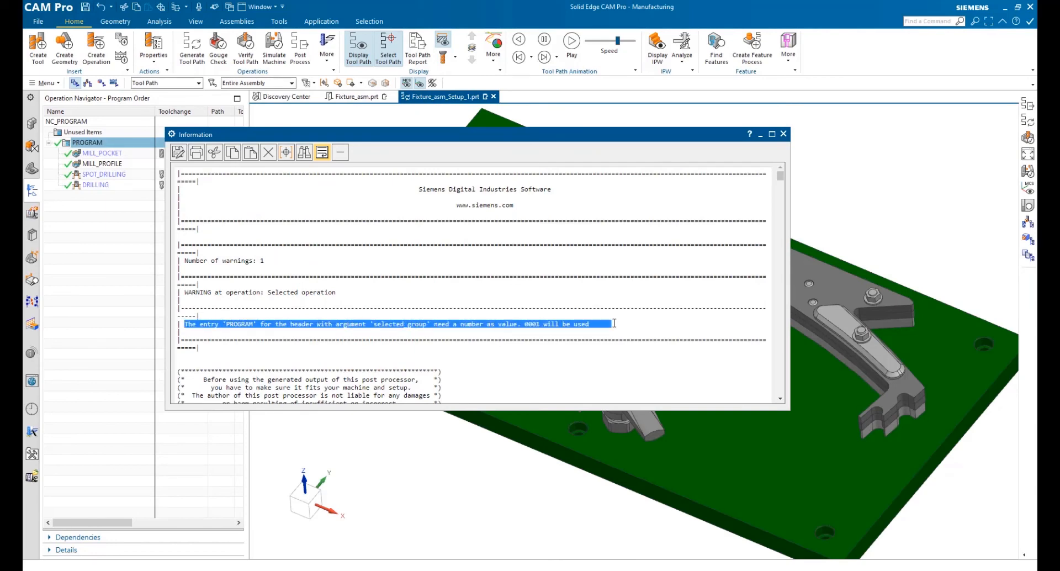
pyautogui.click(304, 153)
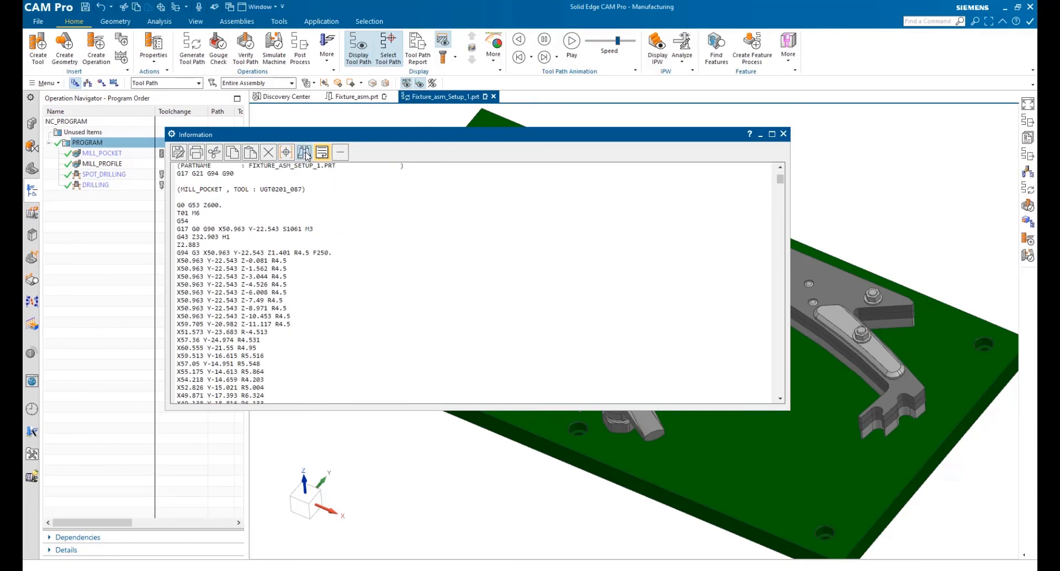